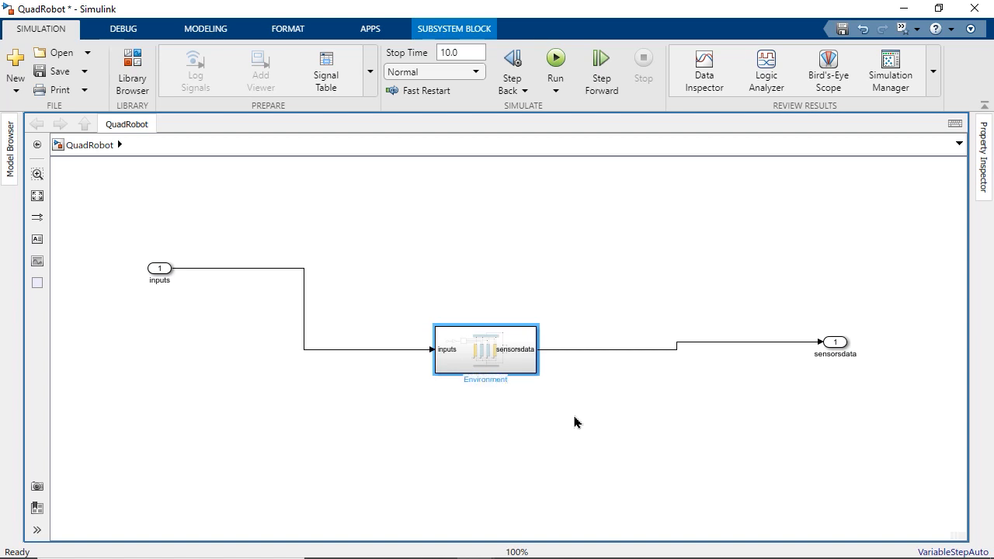
- Delete the inputs inport and sensorsdata outport, leaving only the Environment subsystem
{"action": "left_click", "coordinate": [834, 342]}
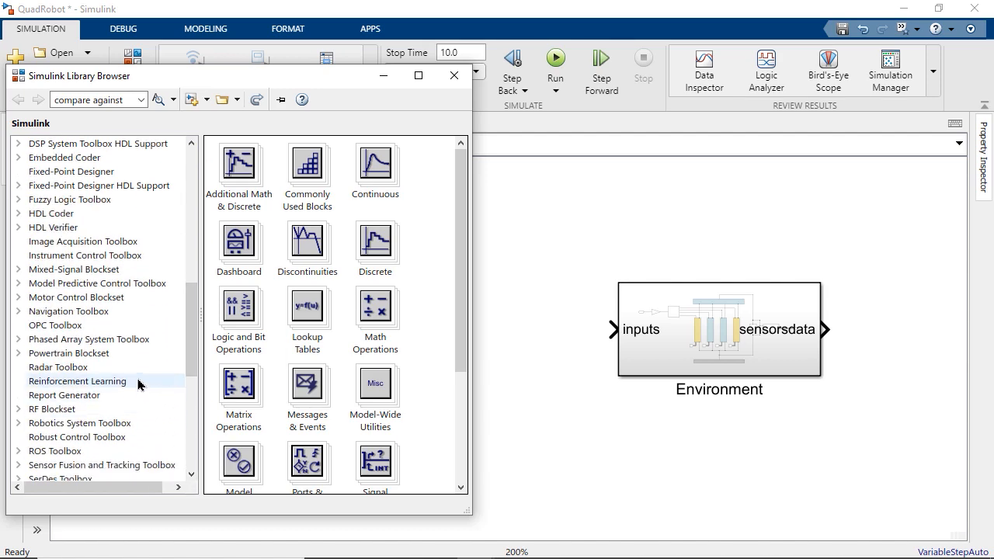
- Place an RL Agent block from the Reinforcement Learning library beside the Environment subsystem
{"action": "left_click", "coordinate": [77, 381]}
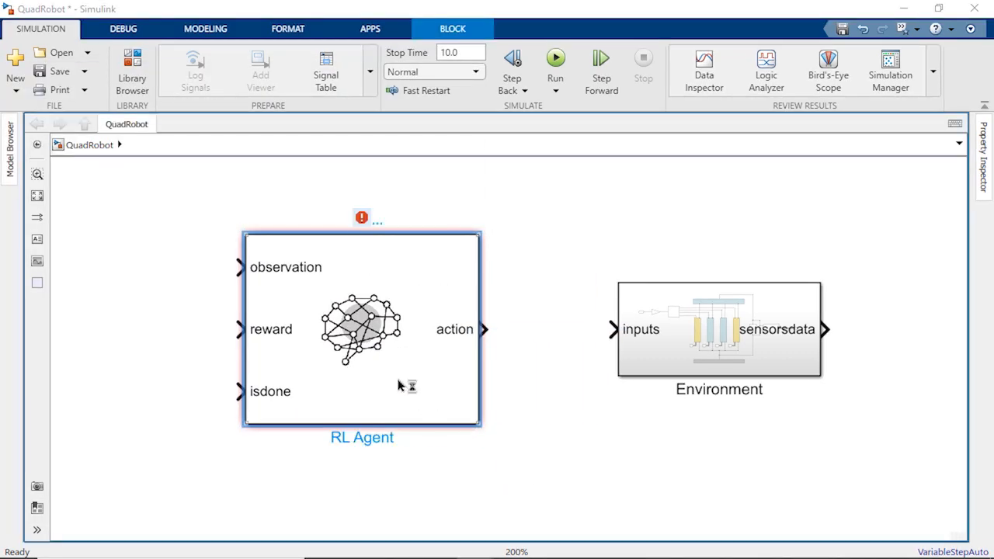
- Open the RL Agent block parameters and check that the agent object is agentObj
{"action": "double_click", "coordinate": [361, 329]}
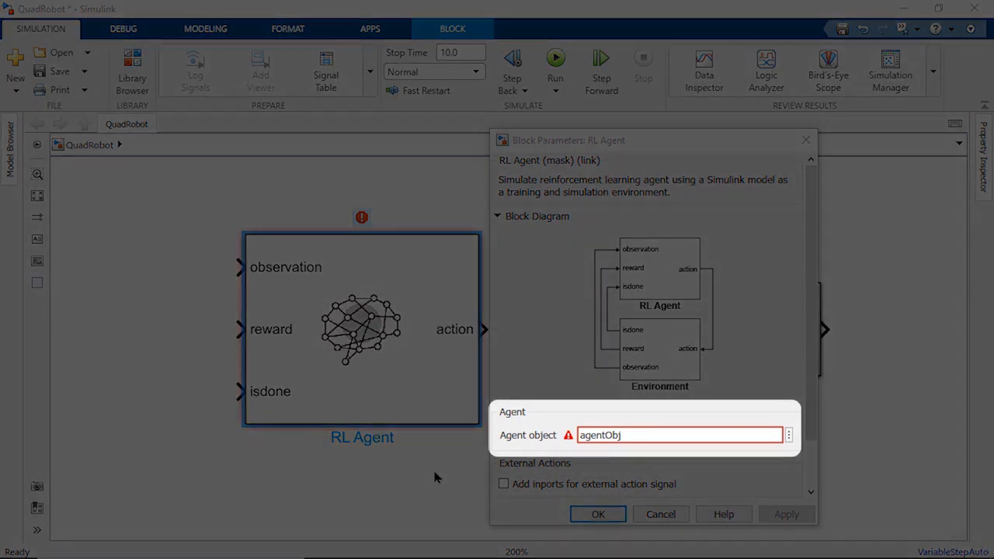
{"action": "left_click", "coordinate": [680, 435]}
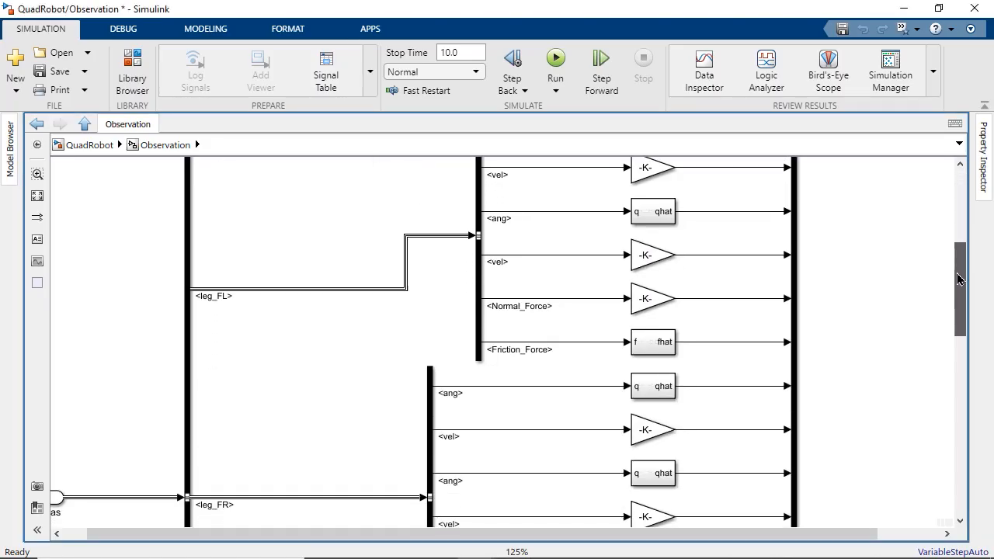
- Scroll through the Observation subsystem's leg_FL and leg_FR signals and gain blocks
{"action": "scroll", "scroll_direction": "down", "scroll_amount": 3}
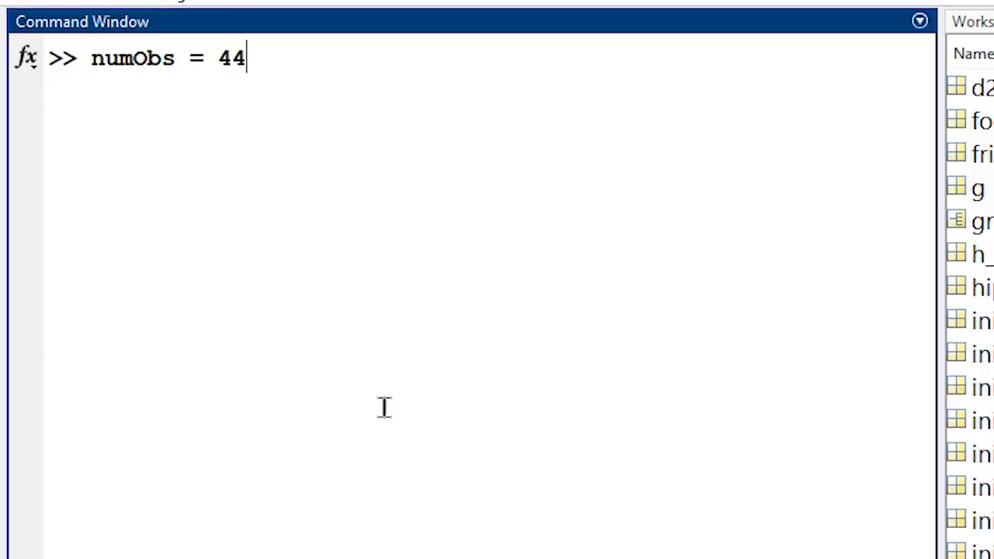
- Set numObs = 44 and create obsInfo as a 44-by-1 rlNumericSpec named 'observations'
{"action": "type", "text": ";"}
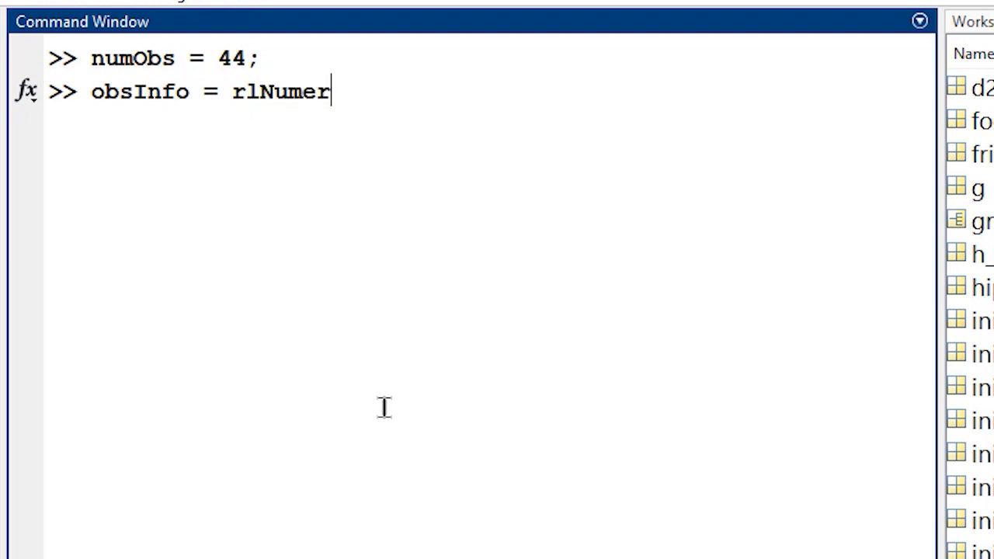
{"action": "type", "text": "icSpec([numObs 1]);"}
{"action": "type", "text": "obsInfo.Nam"}
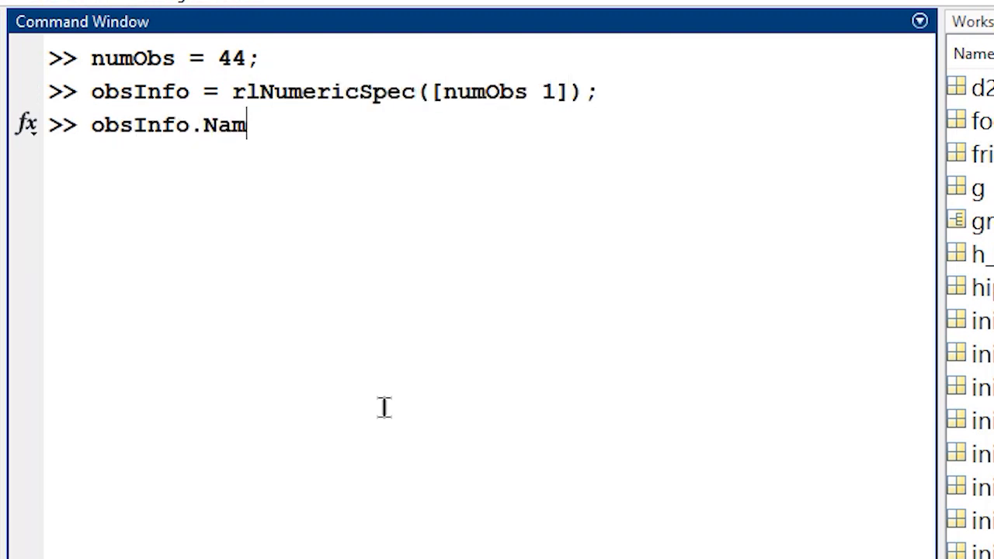
{"action": "type", "text": "e = 'observations';"}
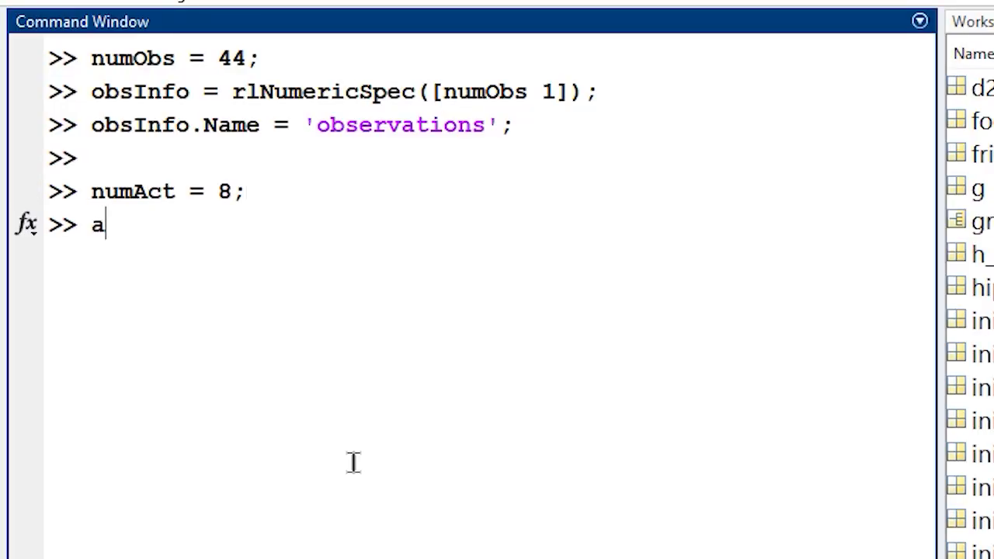
- Create actInfo as an 8-by-1 rlNumericSpec limited to -1 and 1, named 'torque'
{"action": "type", "text": "ctInfo ="}
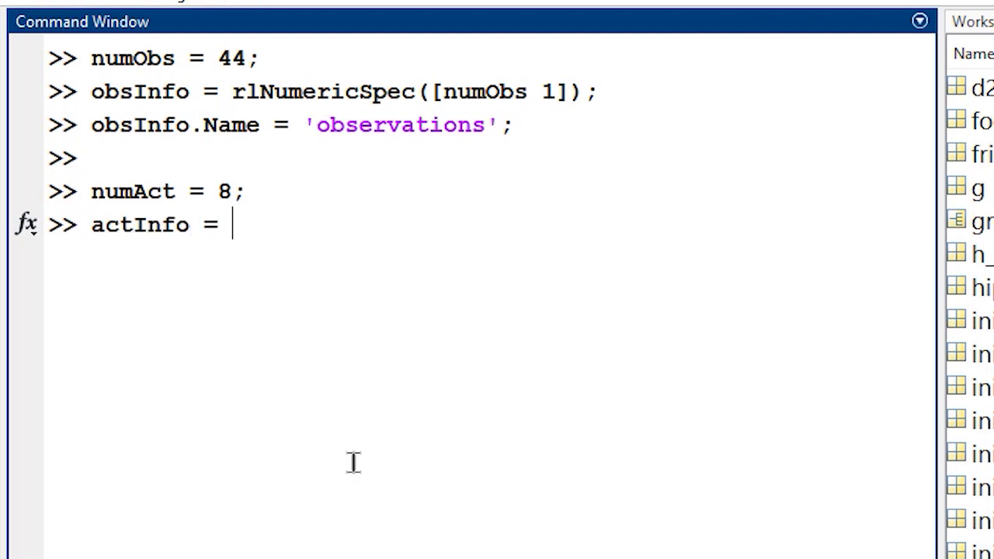
{"action": "type", "text": "rlNumericSpe"}
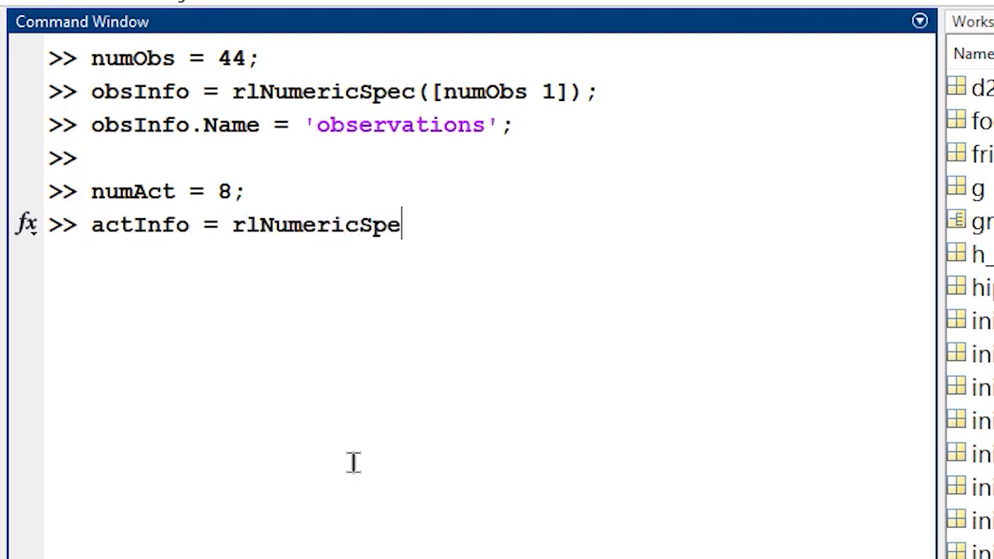
{"action": "type", "text": "c([numA"}
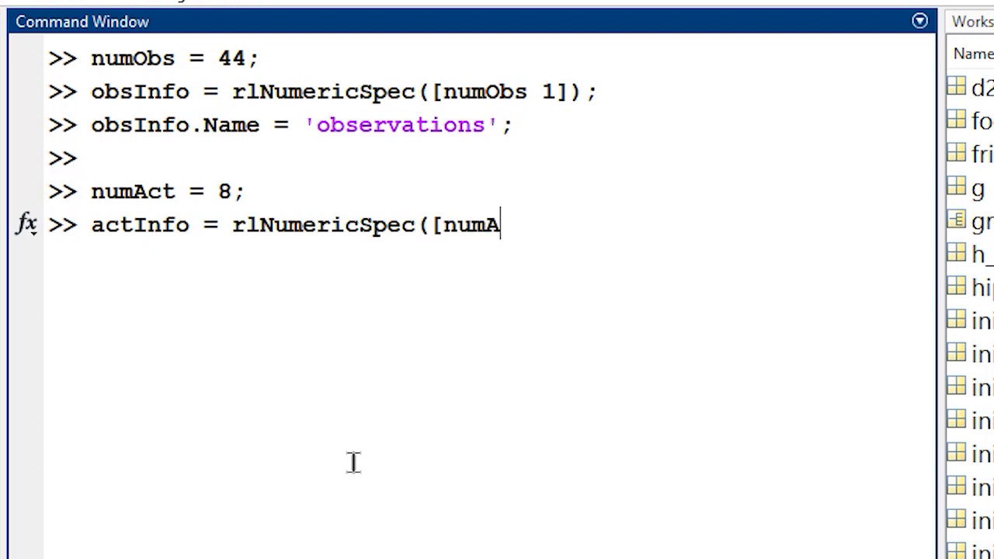
{"action": "type", "text": "ct 1],"}
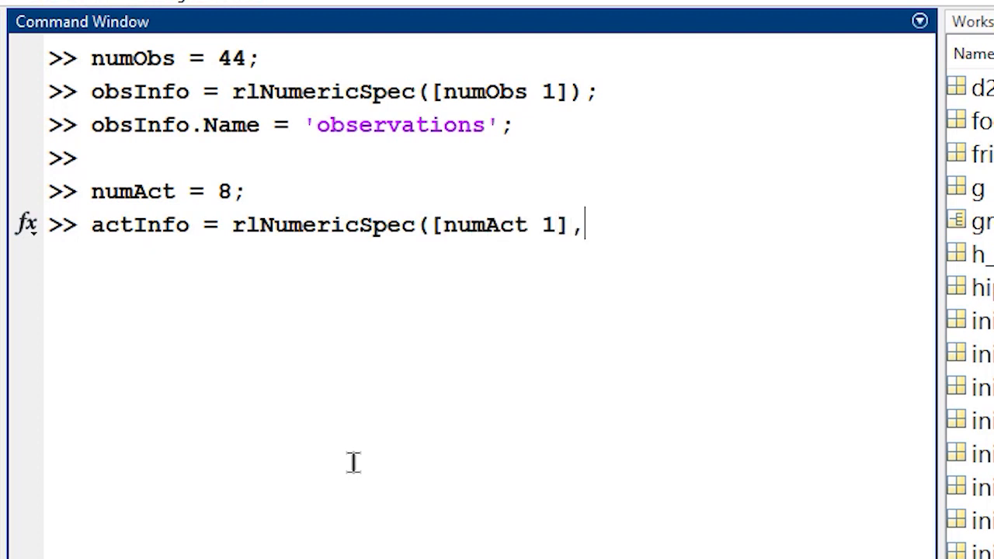
{"action": "type", "text": "'LowerLimi"}
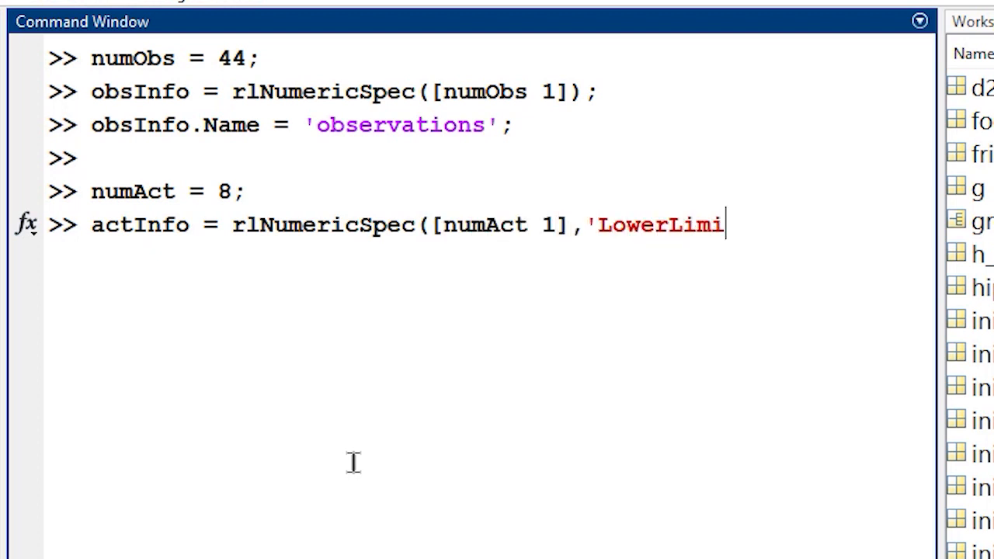
{"action": "type", "text": "t',-1,'"}
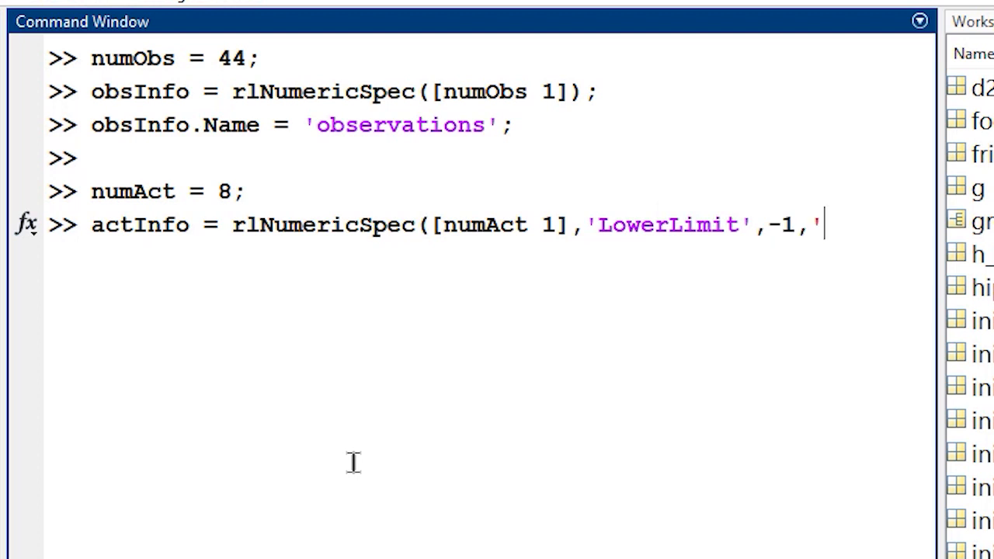
{"action": "type", "text": "UpperLimit"}
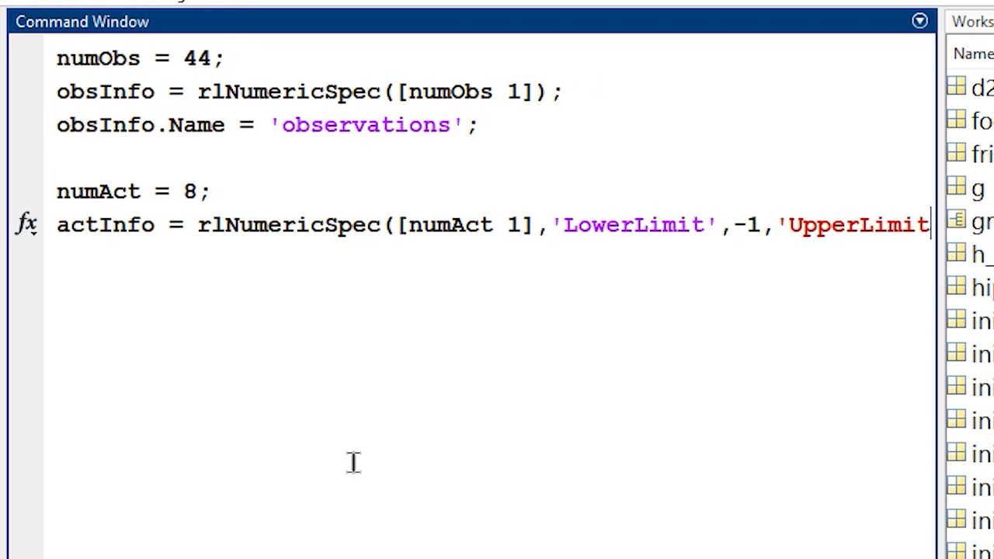
{"action": "type", "text": ",1);"}
{"action": "type", "text": "actI"}
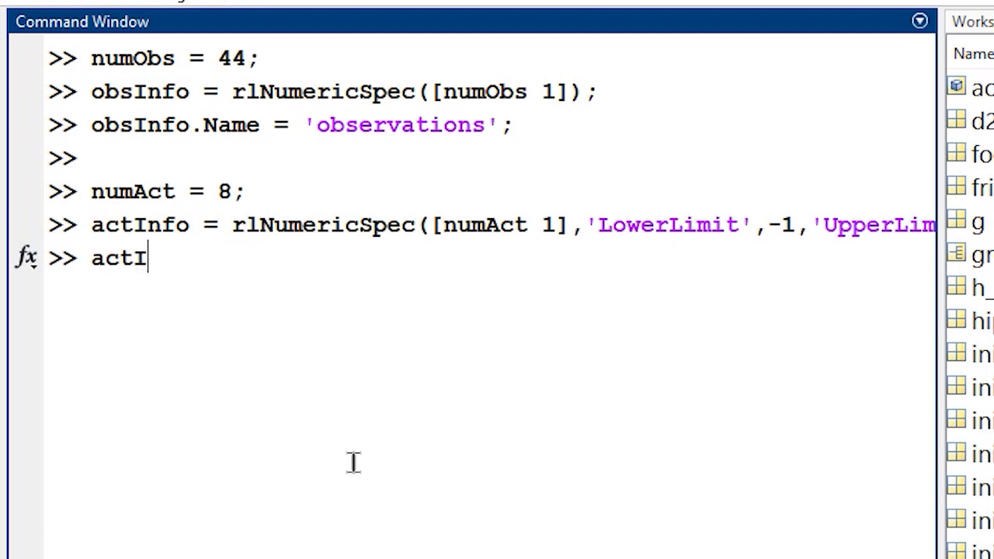
{"action": "type", "text": "nfo.Name ="}
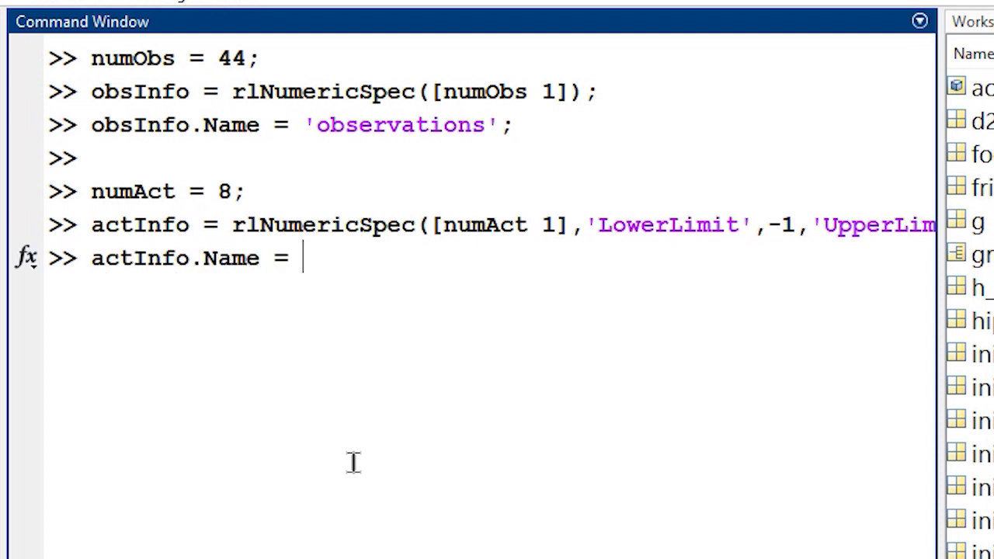
{"action": "type", "text": "'torque';"}
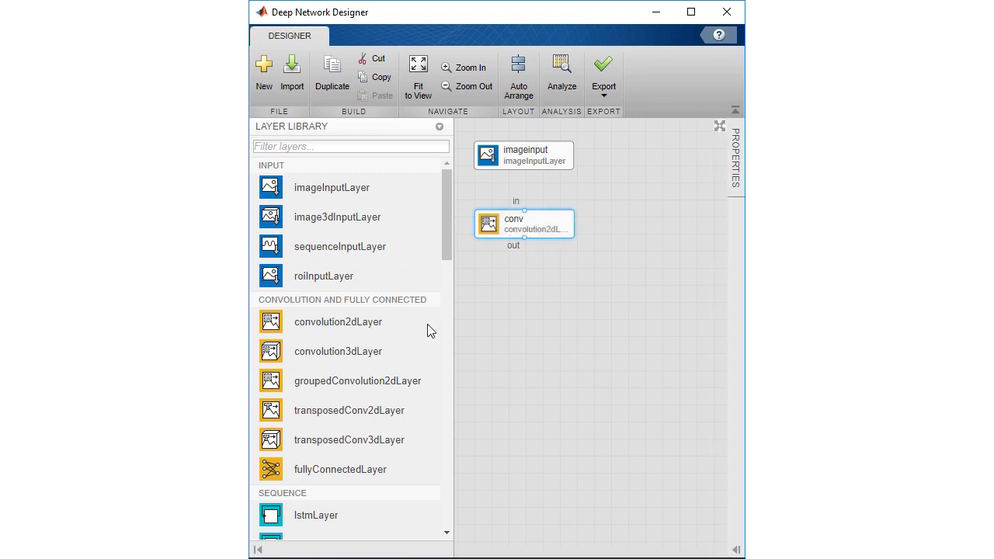
- Arrange network layers on the Deep Network Designer canvas and edit a layer name
{"action": "scroll", "scroll_direction": "down", "scroll_amount": 3}
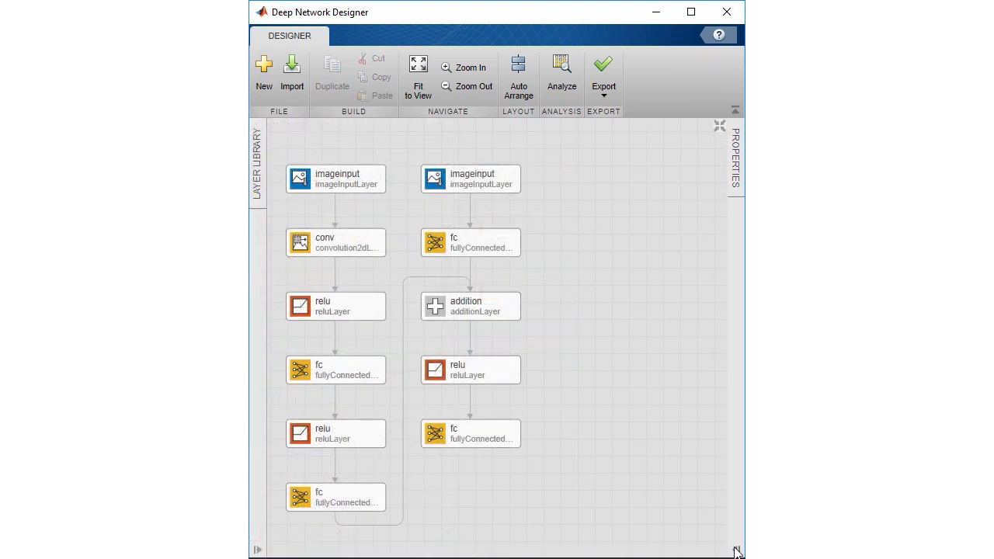
{"action": "left_click", "coordinate": [336, 179]}
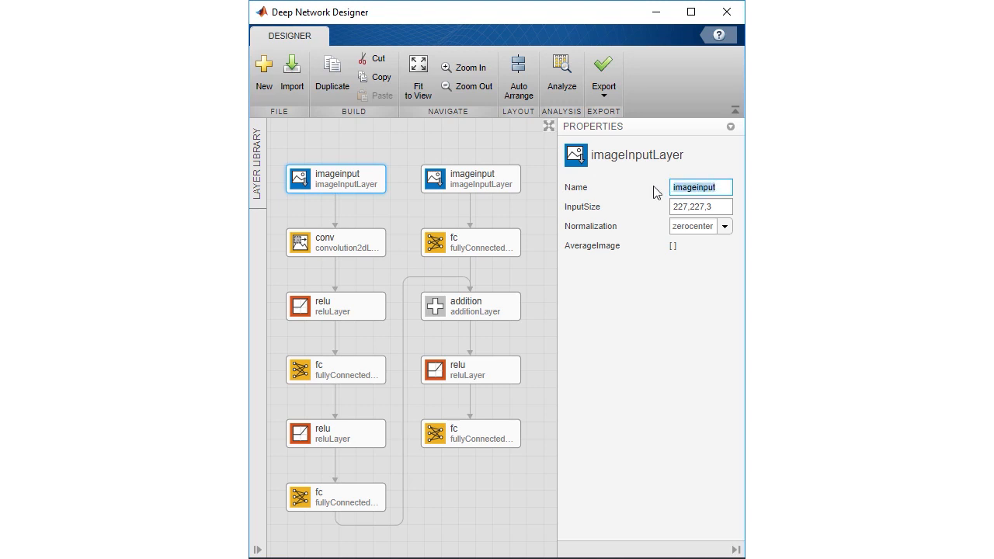
{"action": "type", "text": "pend"}
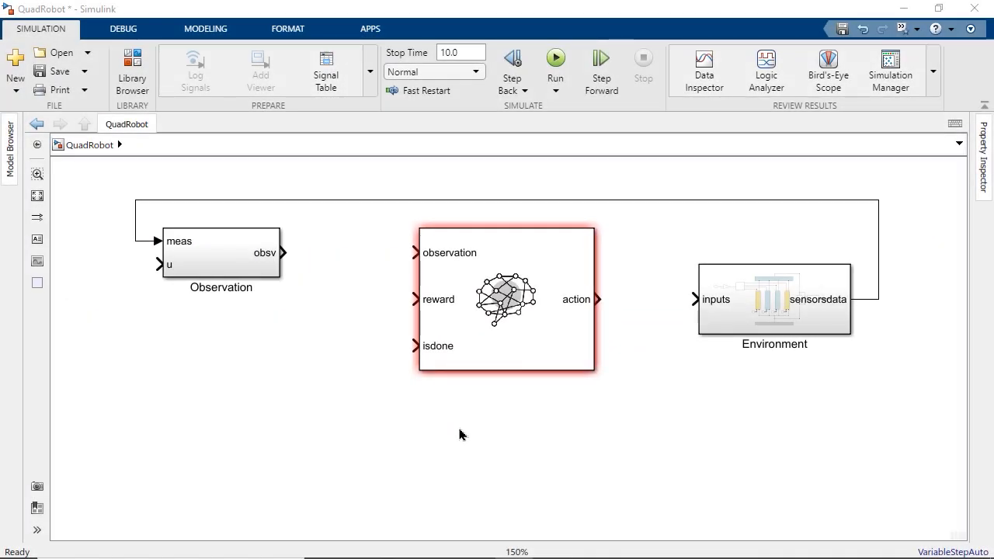
{"action": "mouse_move", "coordinate": [297, 274]}
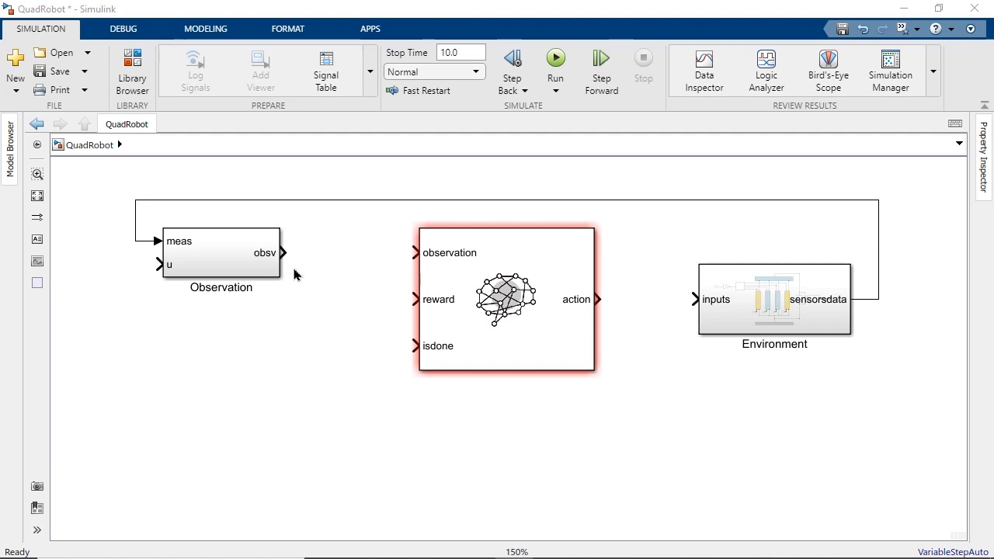
- Connect the Observation block's obsv output to the RL Agent observation input
{"action": "left_click_drag", "start_coordinate": [282, 253], "coordinate": [412, 253]}
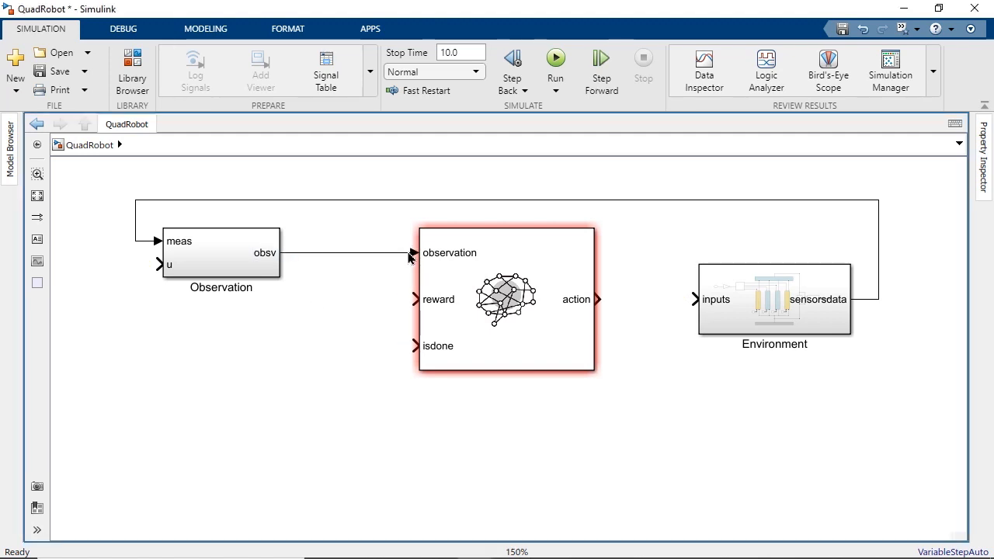
{"action": "left_click_drag", "start_coordinate": [599, 299], "coordinate": [691, 300]}
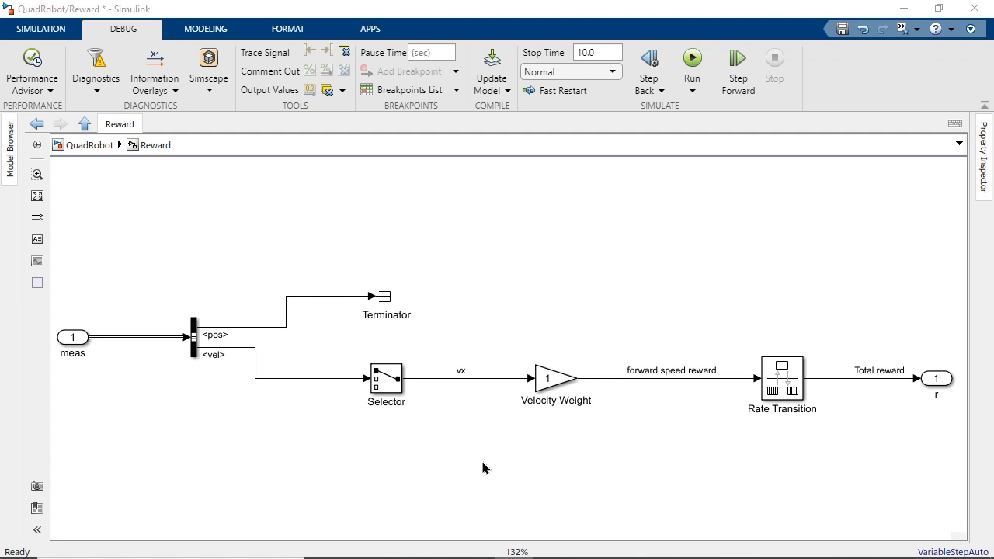
- At the top-level QuadRobot model, connect the Reward block's r output to the agent's reward input
{"action": "left_click", "coordinate": [85, 124]}
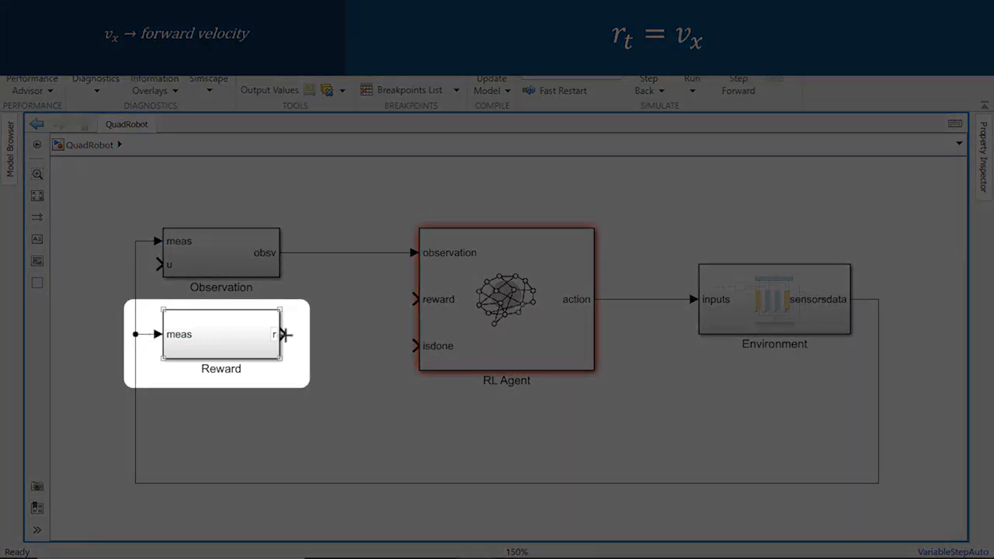
{"action": "left_click_drag", "start_coordinate": [280, 334], "coordinate": [412, 299]}
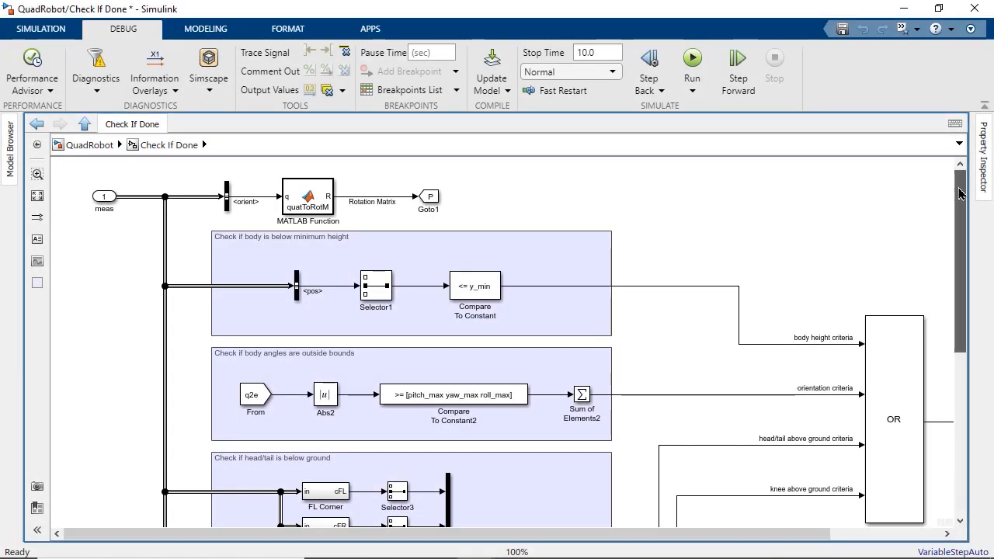
- Scroll through the Check If Done termination criteria, then go back to the top-level QuadRobot model
{"action": "scroll", "scroll_direction": "down", "scroll_amount": 3}
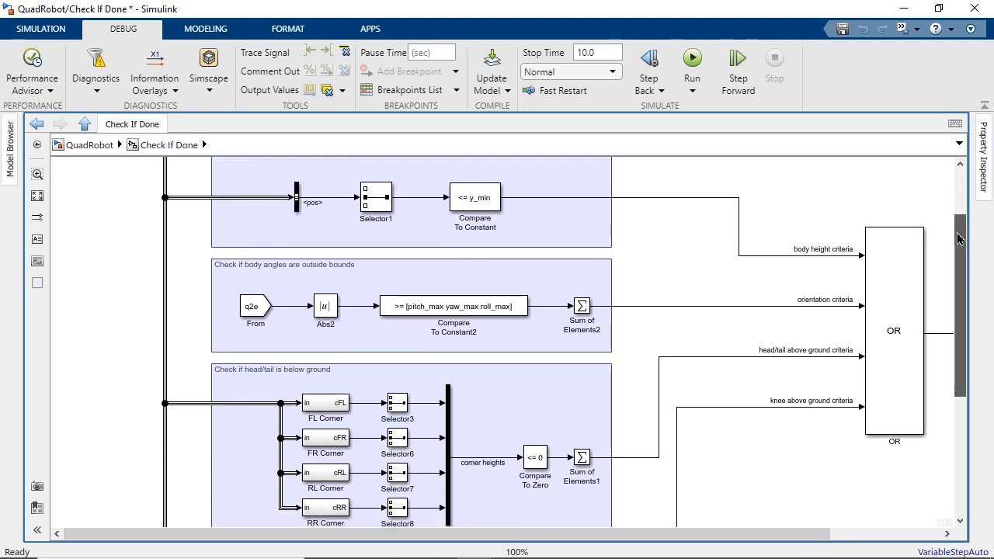
{"action": "scroll", "scroll_direction": "down", "scroll_amount": 3}
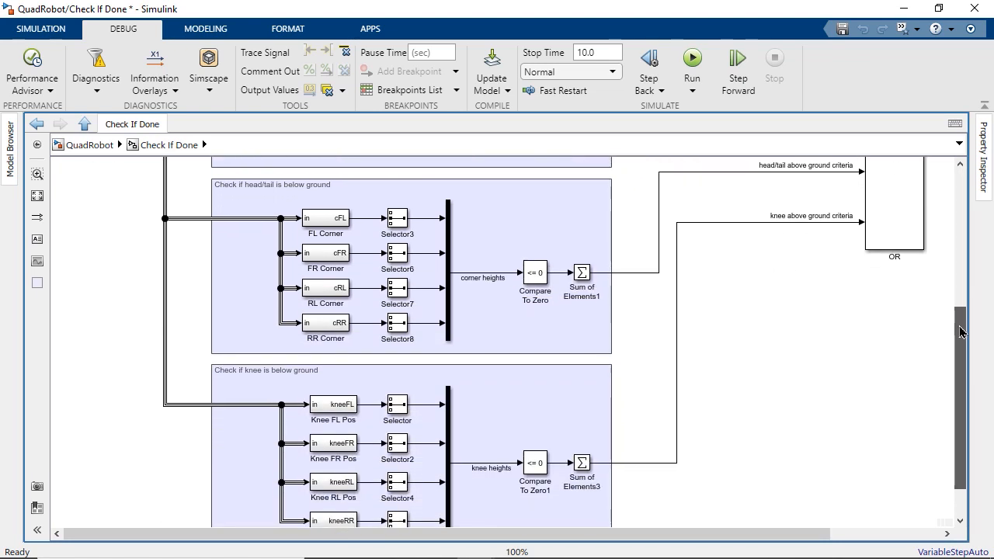
{"action": "scroll", "scroll_direction": "down", "scroll_amount": 3}
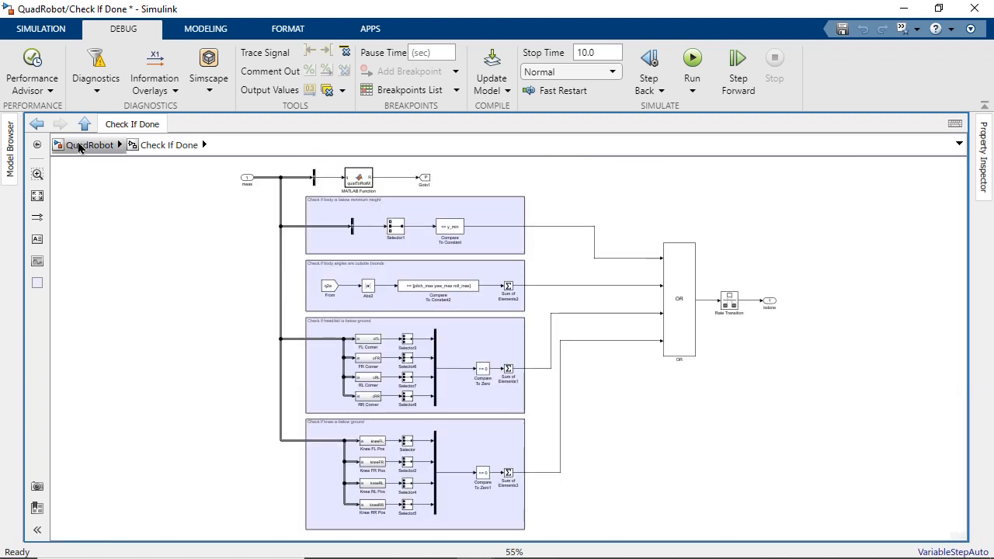
{"action": "left_click", "coordinate": [85, 126]}
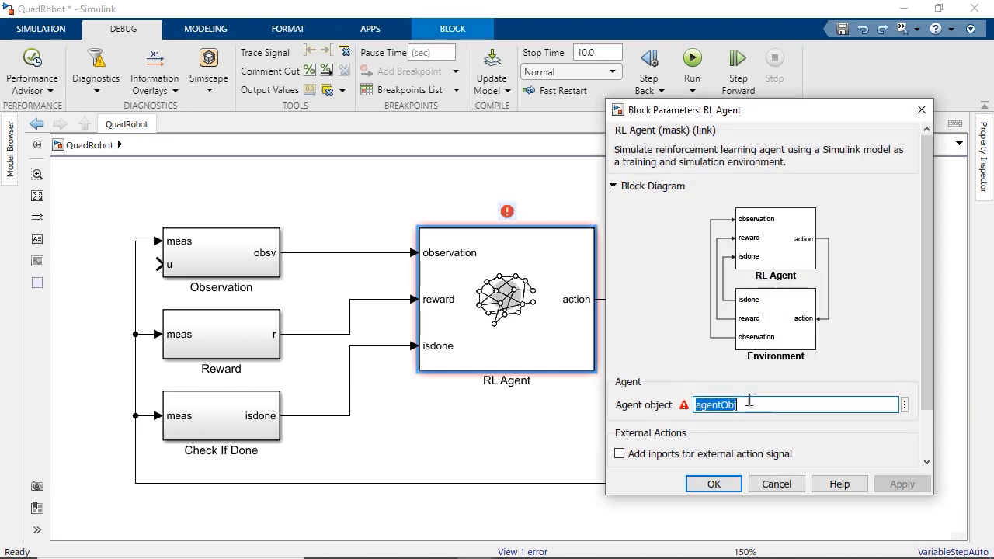
- Set the RL Agent block's agent object to 'agent' and confirm
{"action": "type", "text": "agent"}
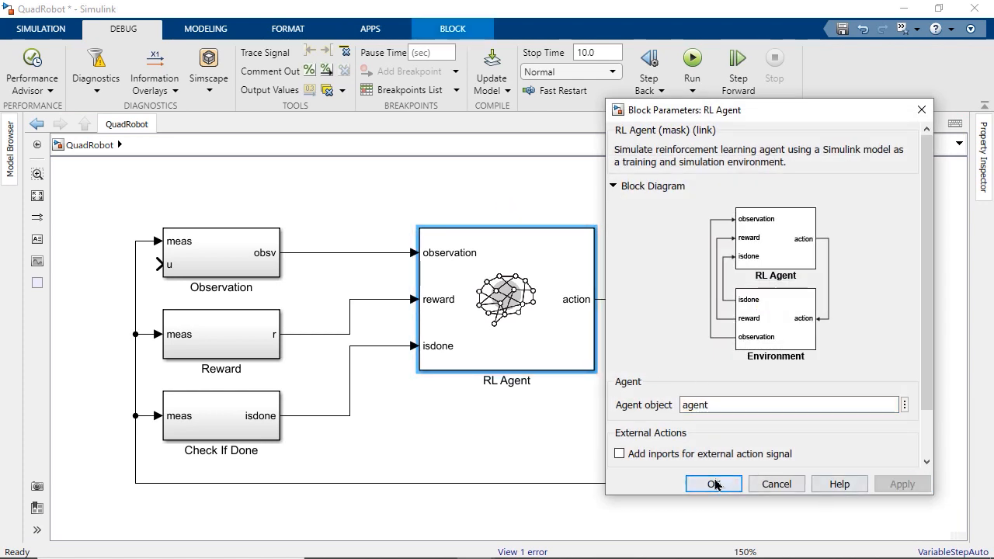
{"action": "left_click", "coordinate": [715, 484]}
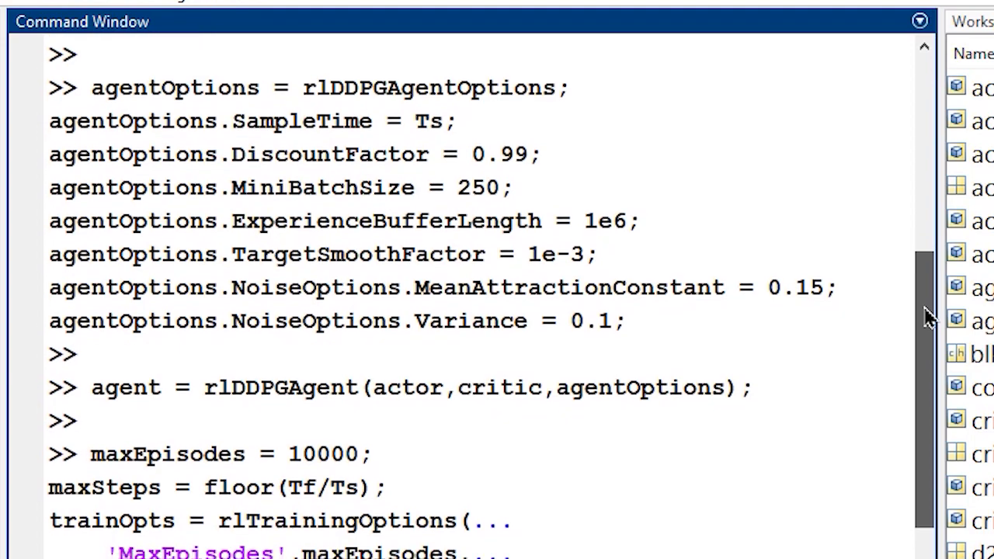
- Scroll the Command Window through the rlDDPGAgent and rlTrainingOptions (MaxEpisodes 10000) setup
{"action": "scroll", "scroll_direction": "down", "scroll_amount": 3}
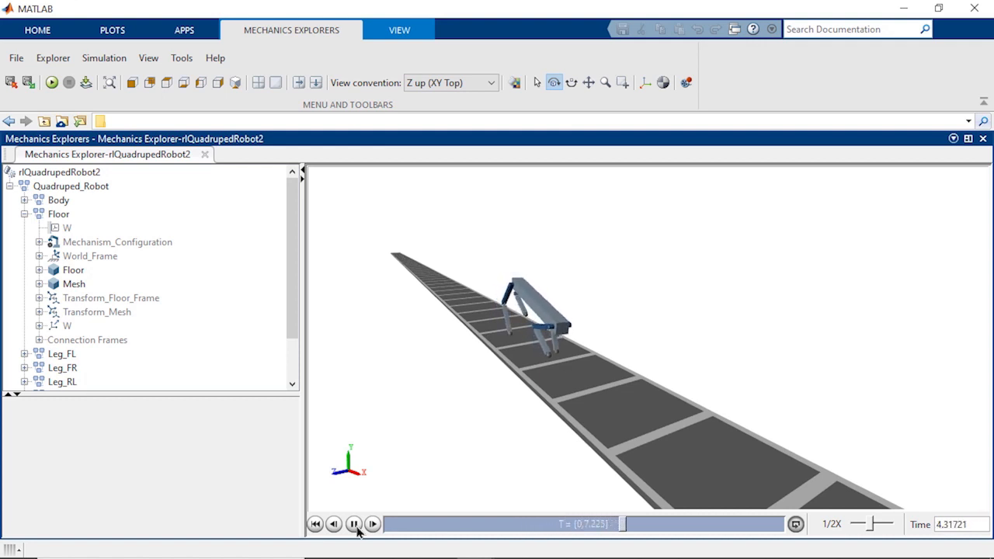
- Pause the quadruped walking animation in Mechanics Explorer
{"action": "left_click", "coordinate": [354, 523]}
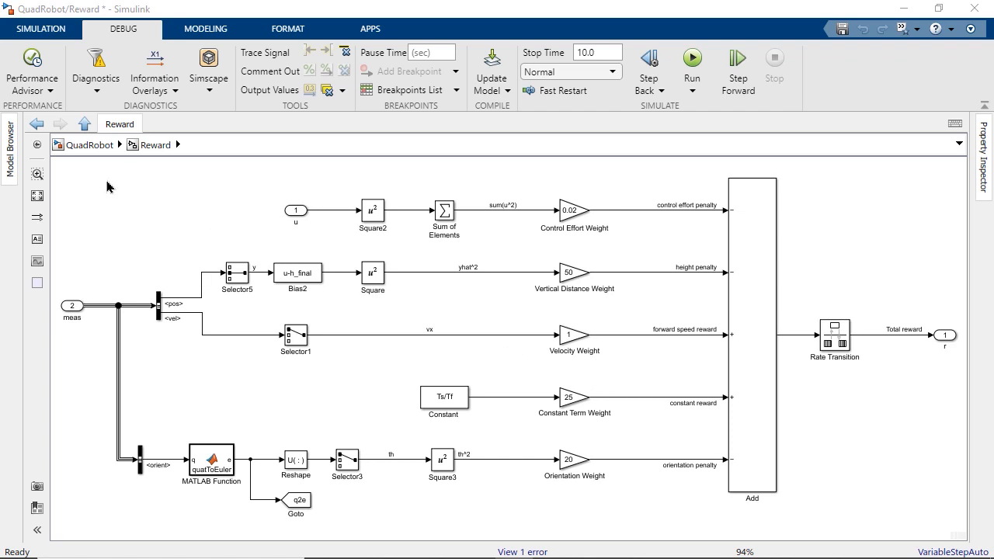
- Open the Reward subsystem for the speed, height, orientation and effort terms
{"action": "left_click", "coordinate": [85, 124]}
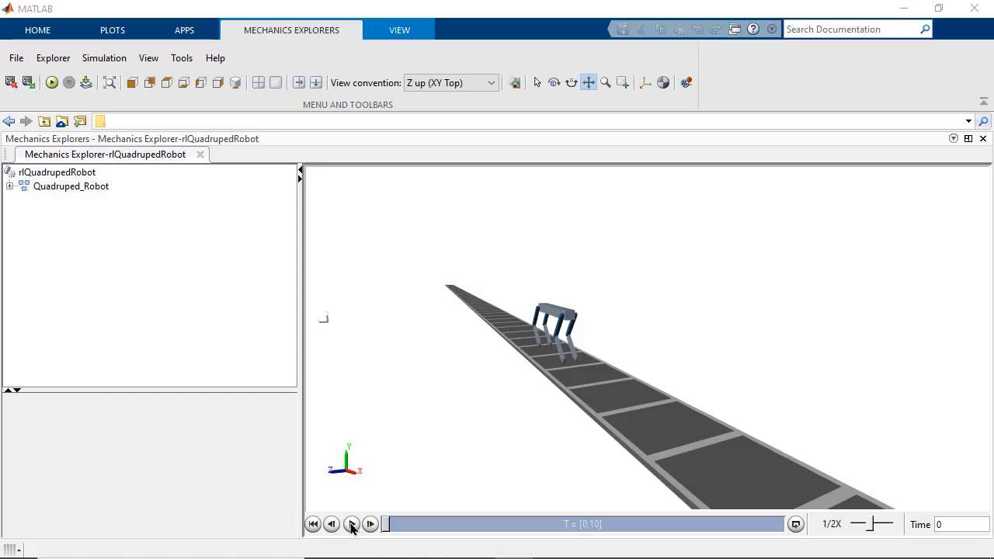
- Play and pause the trained quadruped's walk along the track in Mechanics Explorer
{"action": "left_click", "coordinate": [351, 524]}
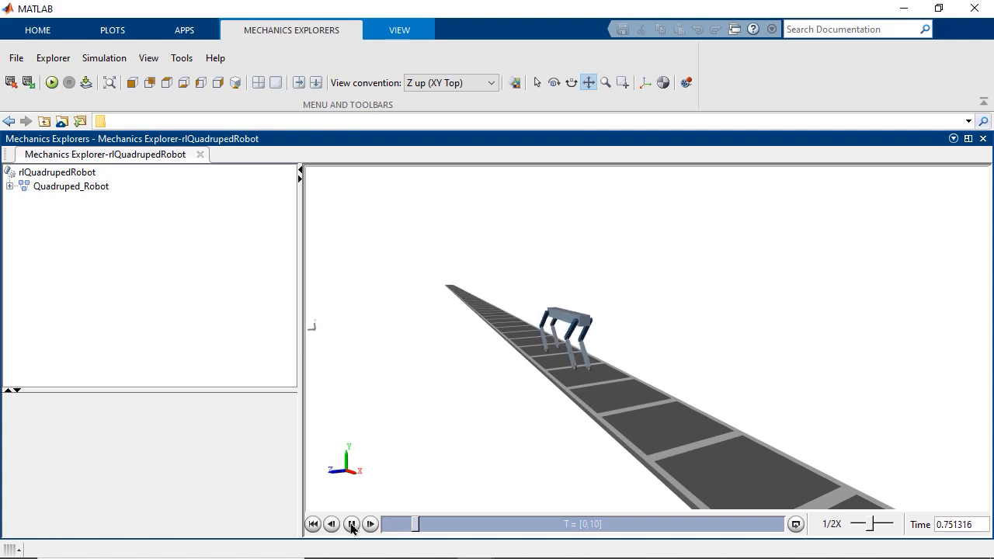
{"action": "left_click", "coordinate": [349, 524]}
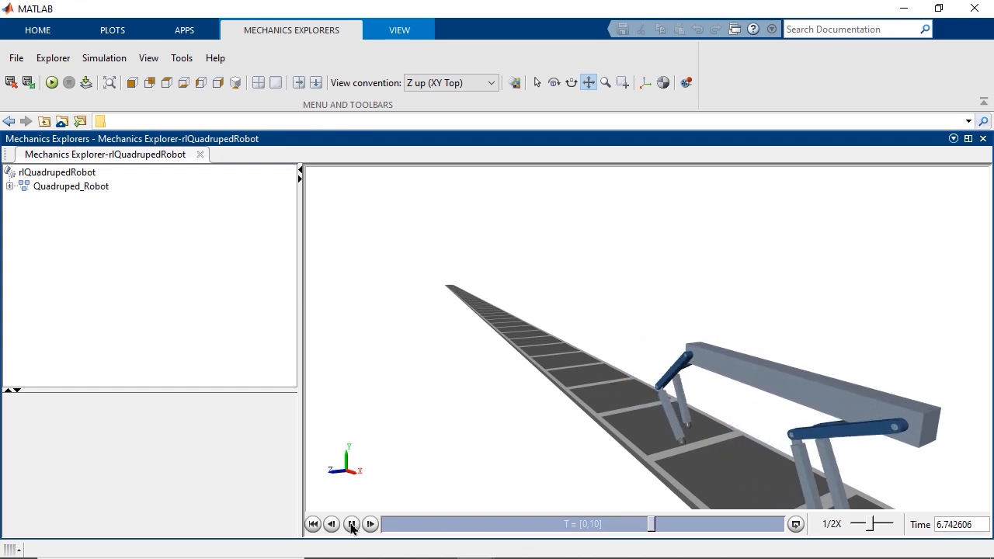
{"action": "left_click", "coordinate": [351, 523]}
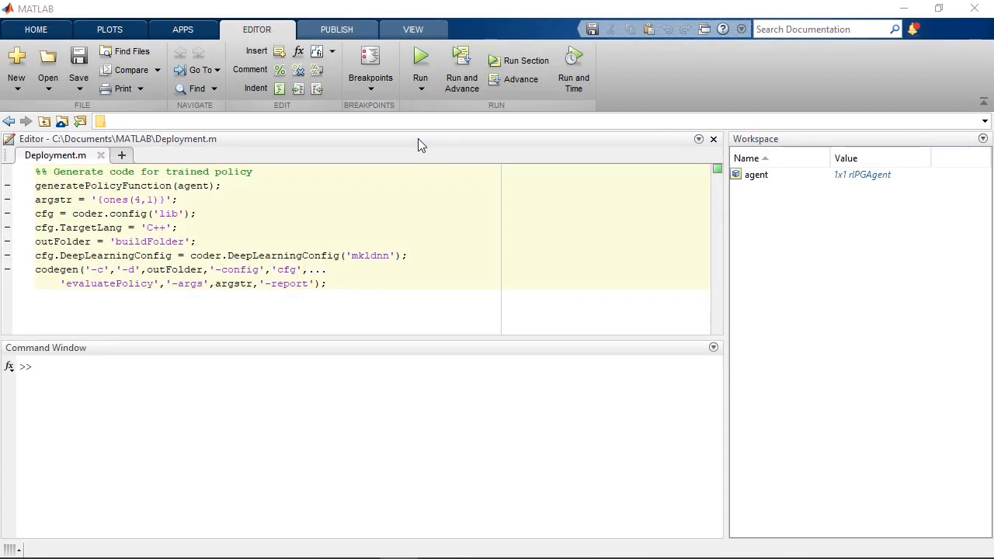
- Run the Deployment script to generate C++ code for the trained policy
{"action": "left_click", "coordinate": [419, 61]}
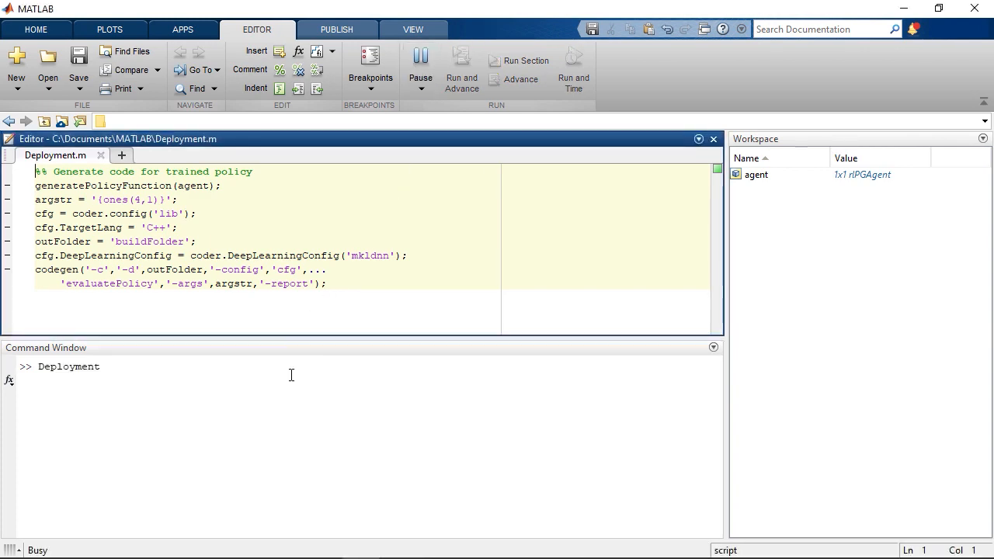